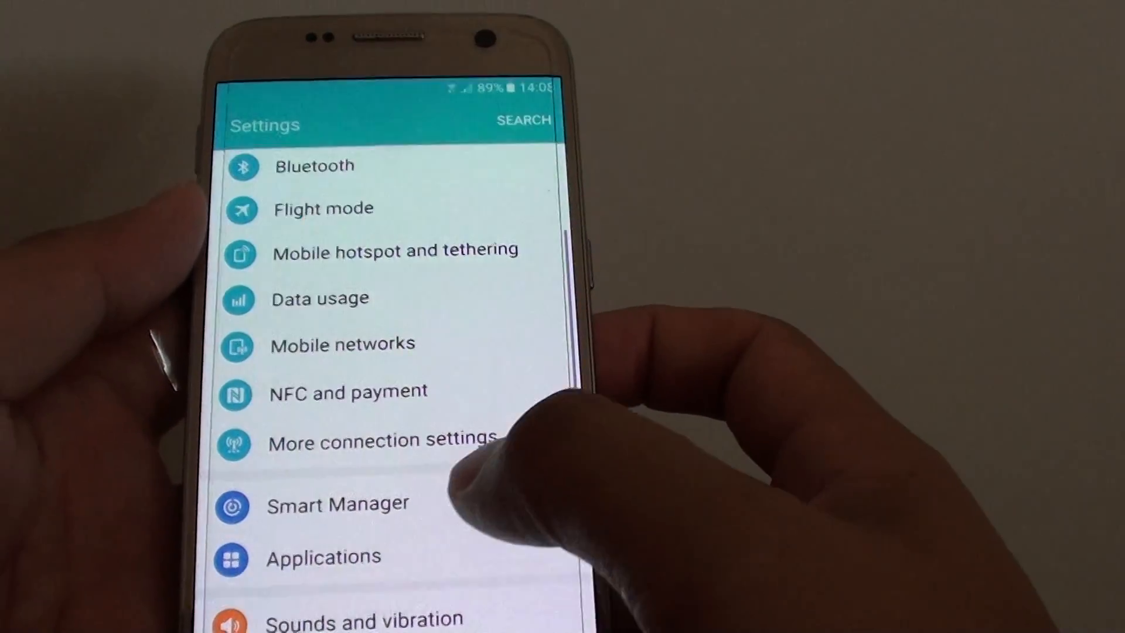
Go into More connection settings and bring up the Download booster page
left_click(380, 439)
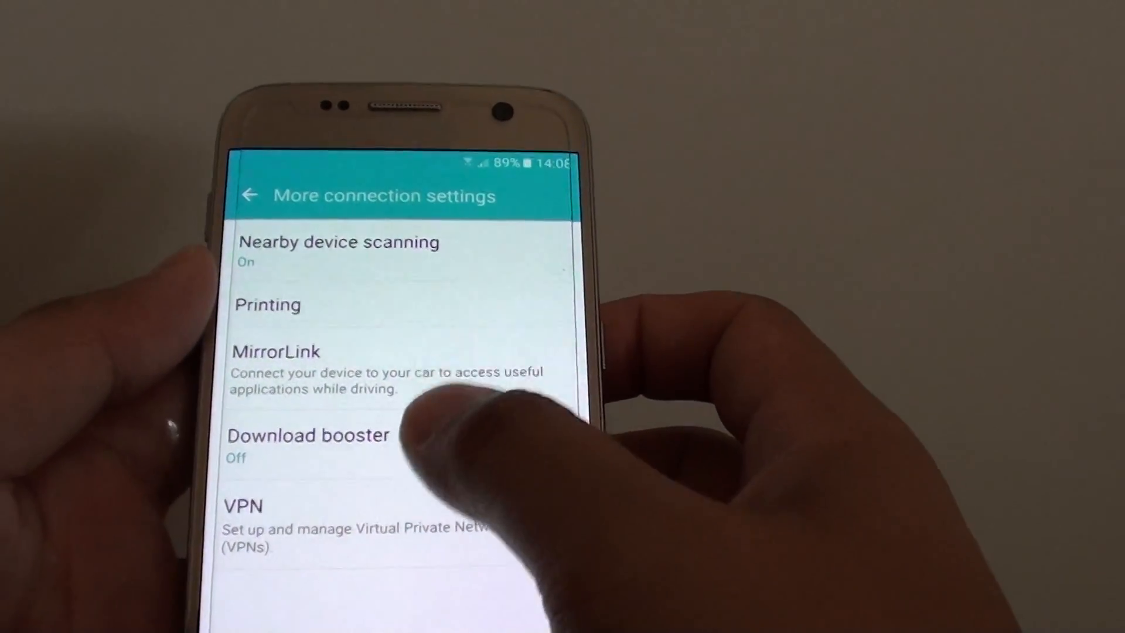
left_click(307, 435)
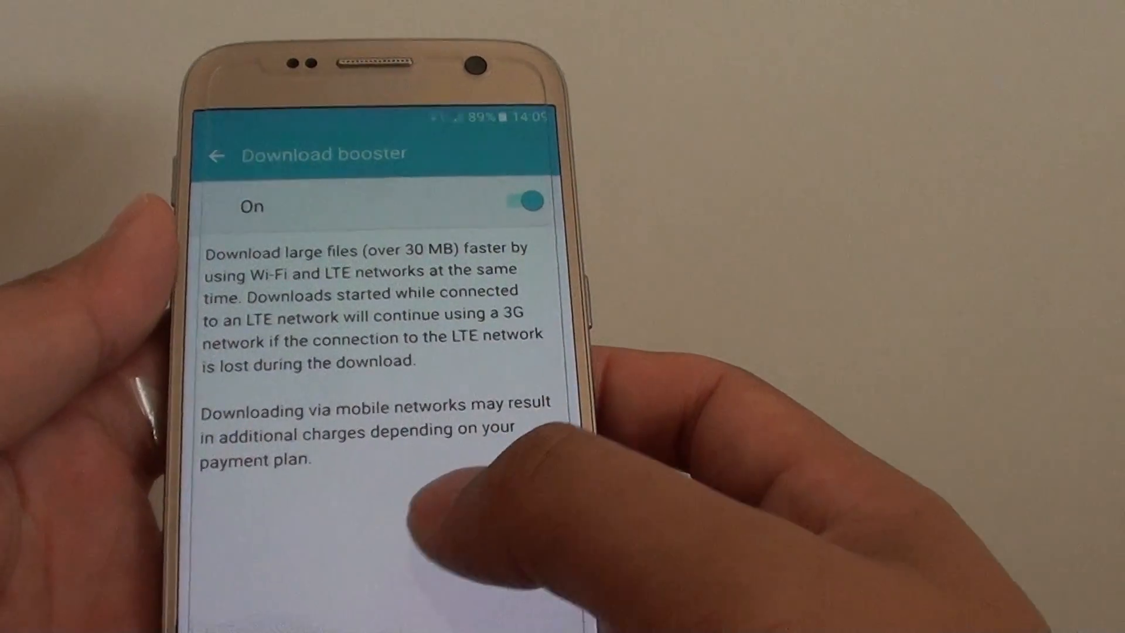
Switch Download booster back off after it had been turned on
left_click(524, 201)
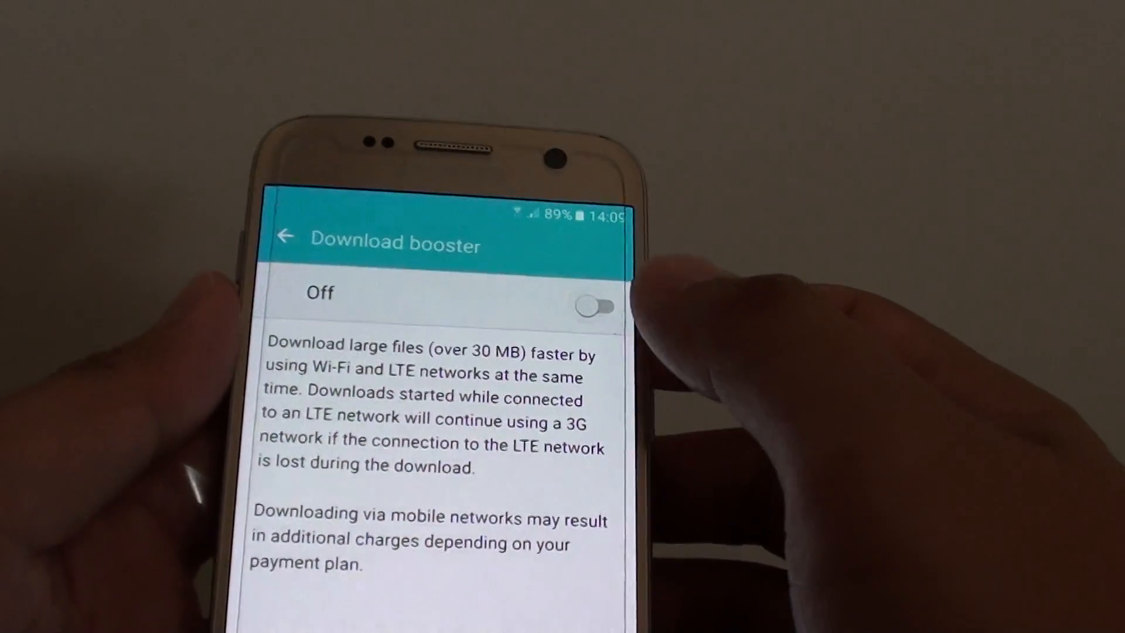